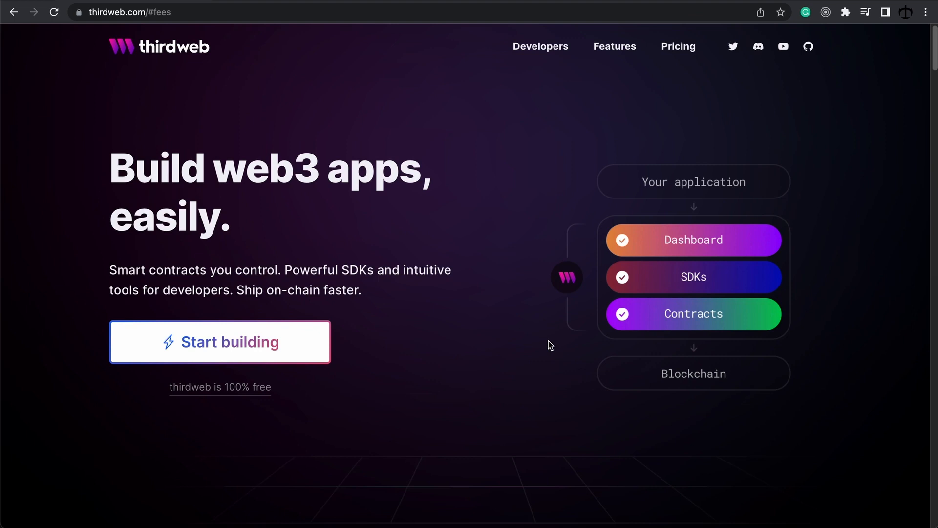
{"action": "mouse_move", "coordinate": [466, 323]}
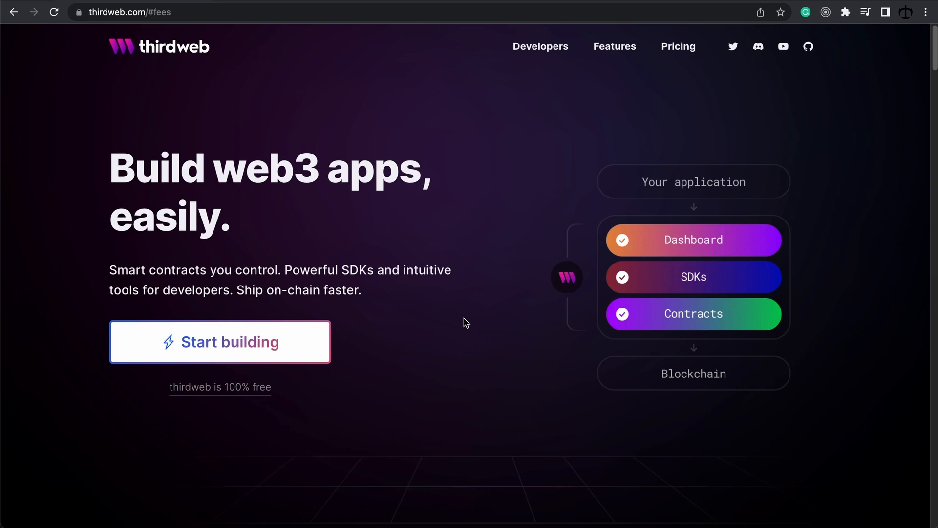
Step: Scroll the thirdweb homepage past the use-case cards to the supported blockchains diagram
{"action": "scroll", "scroll_direction": "down", "scroll_amount": 3}
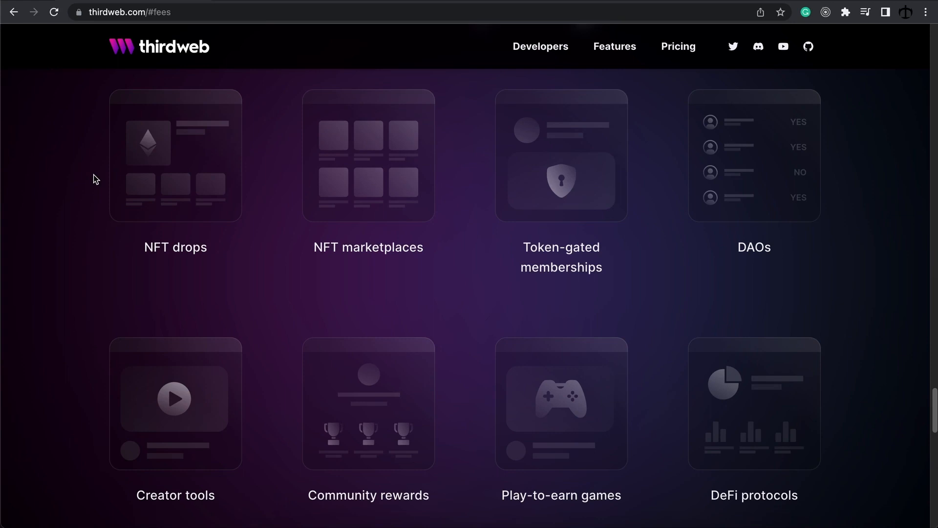
{"action": "mouse_move", "coordinate": [604, 206]}
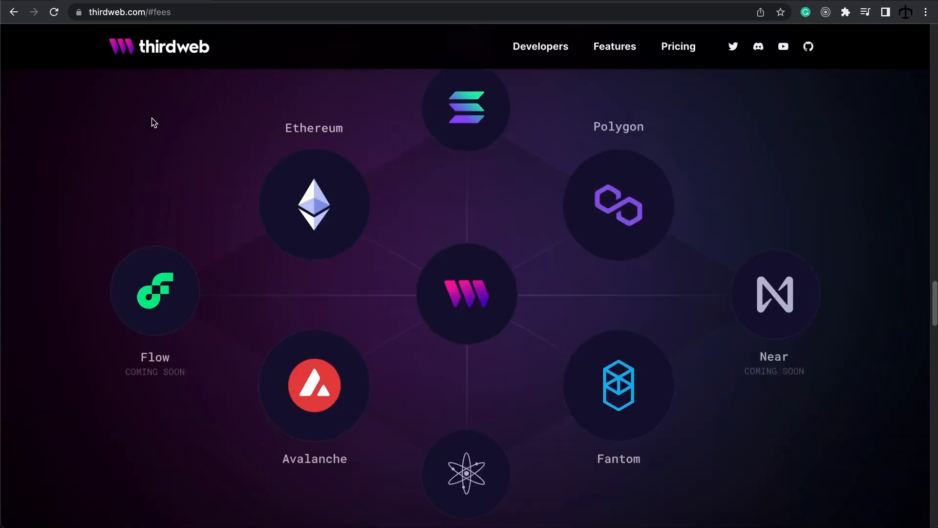
{"action": "mouse_move", "coordinate": [176, 130]}
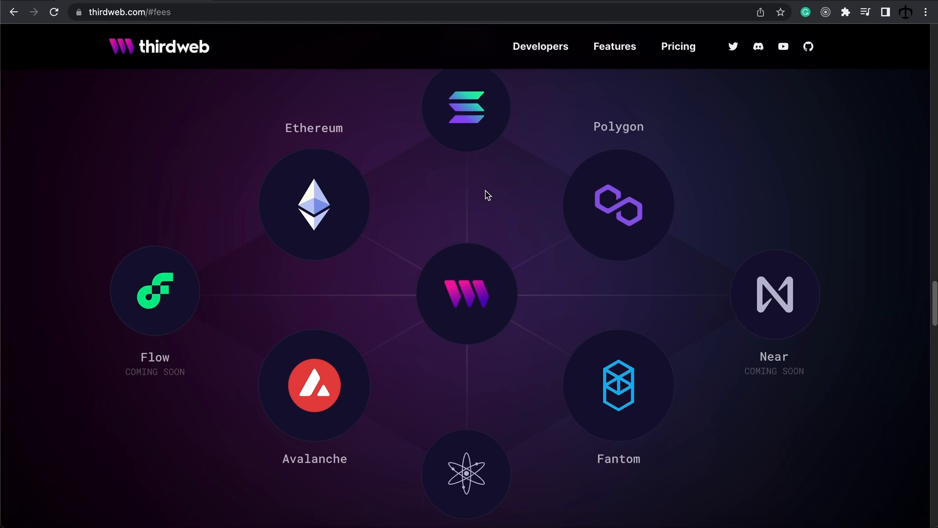
{"action": "mouse_move", "coordinate": [692, 204]}
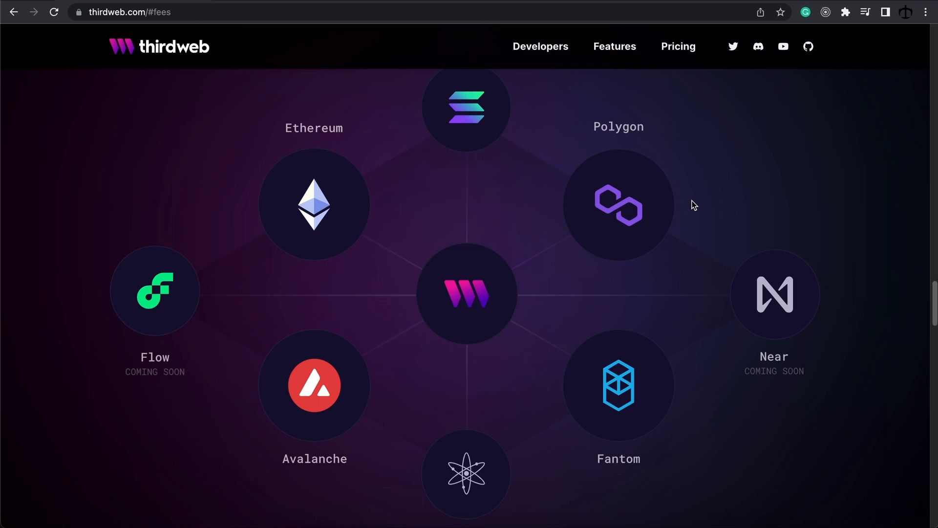
{"action": "mouse_move", "coordinate": [704, 200]}
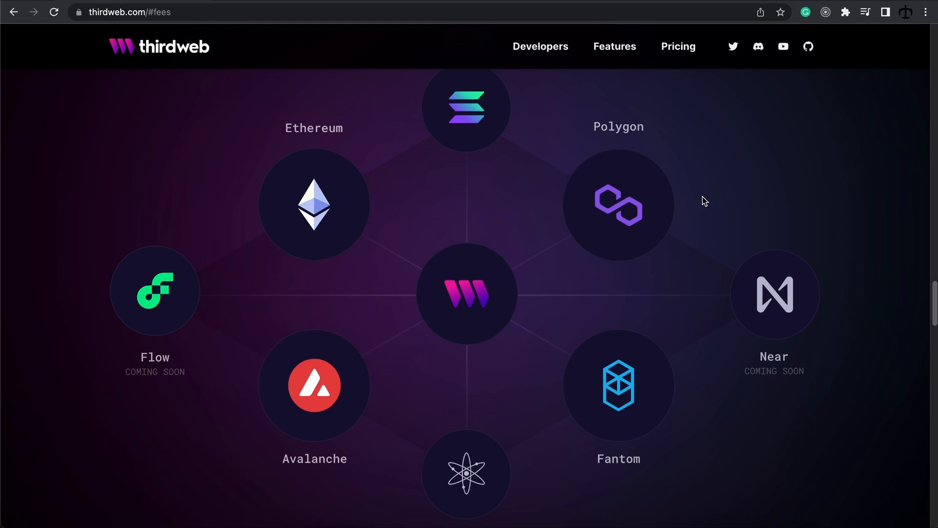
{"action": "mouse_move", "coordinate": [719, 200]}
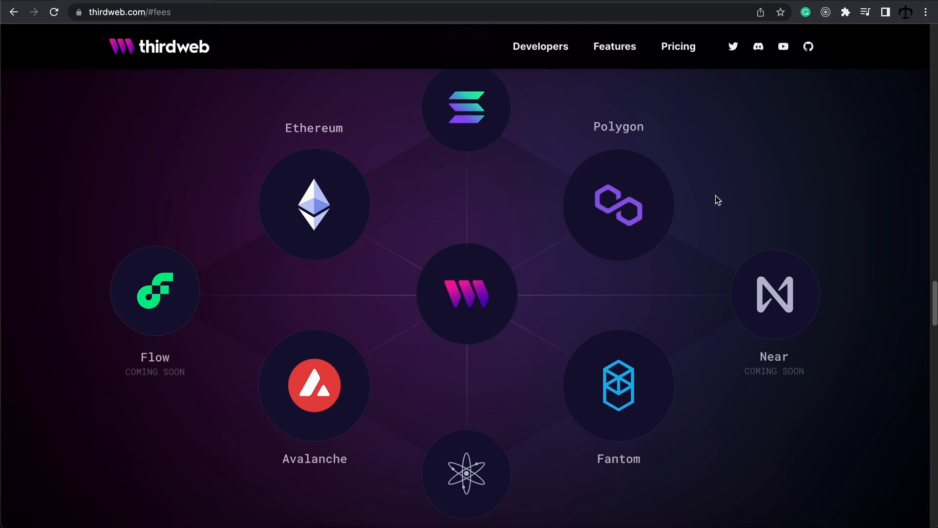
{"action": "scroll", "scroll_direction": "down", "scroll_amount": 3}
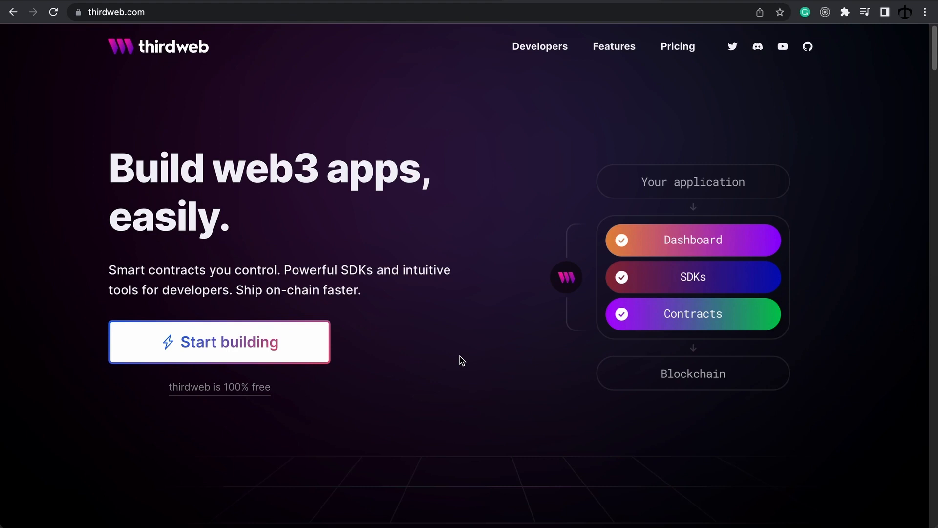
{"action": "mouse_move", "coordinate": [490, 245]}
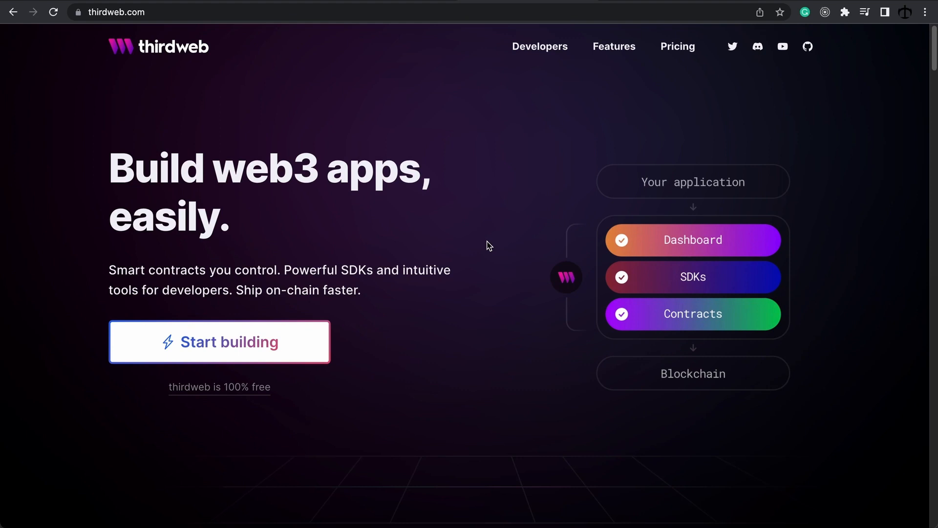
{"action": "mouse_move", "coordinate": [764, 10]}
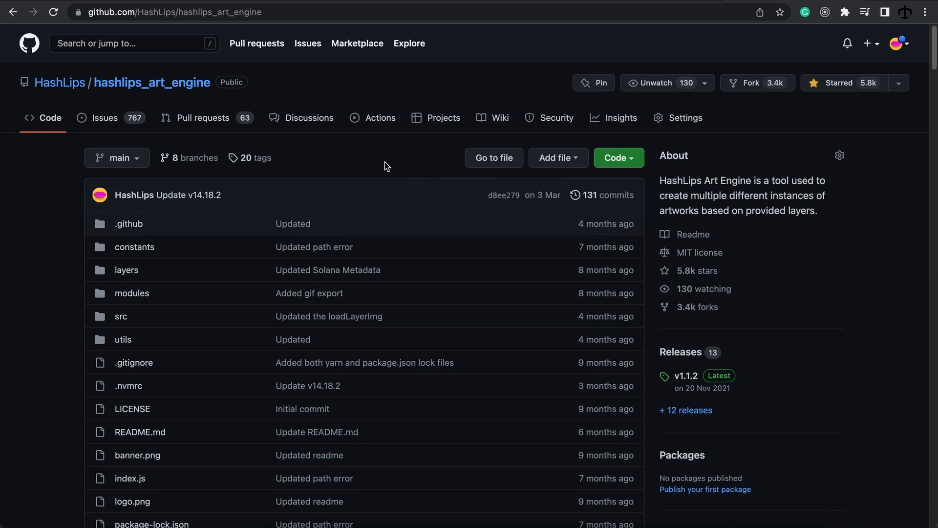
{"action": "mouse_move", "coordinate": [383, 163]}
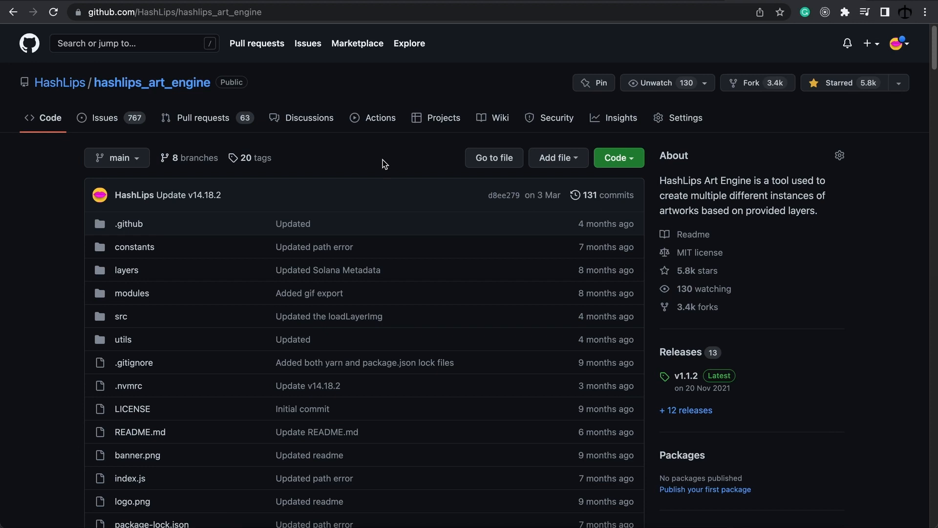
{"action": "mouse_move", "coordinate": [346, 135]}
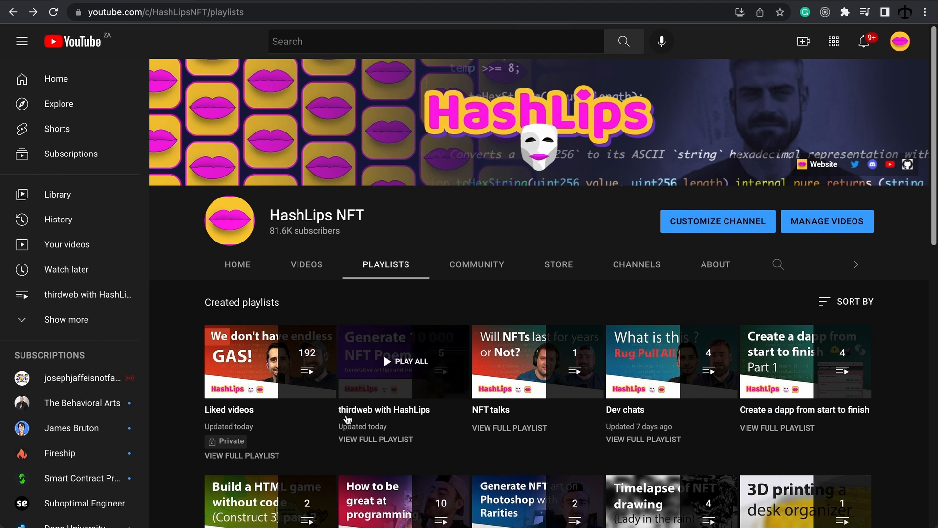
{"action": "mouse_move", "coordinate": [417, 423]}
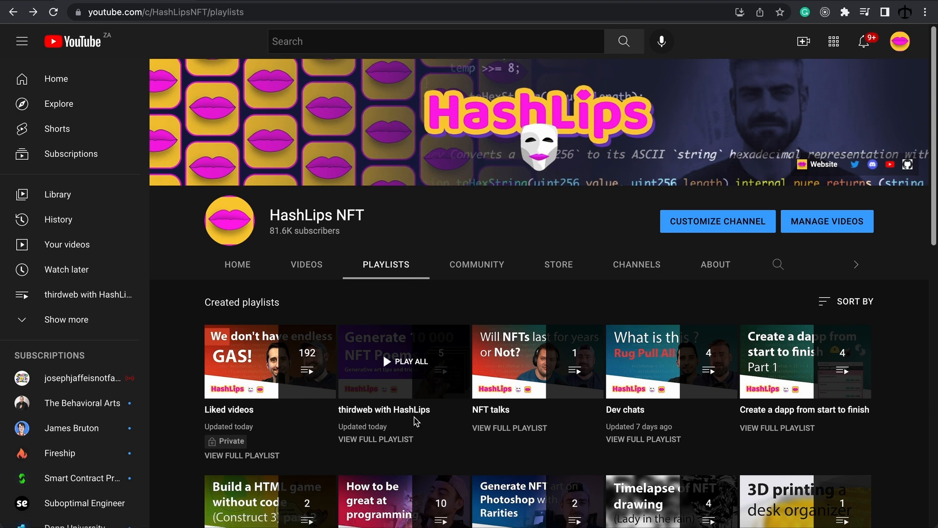
Step: Start playing the 'thirdweb with HashLips' playlist from the HashLips NFT channel
{"action": "left_click", "coordinate": [405, 360]}
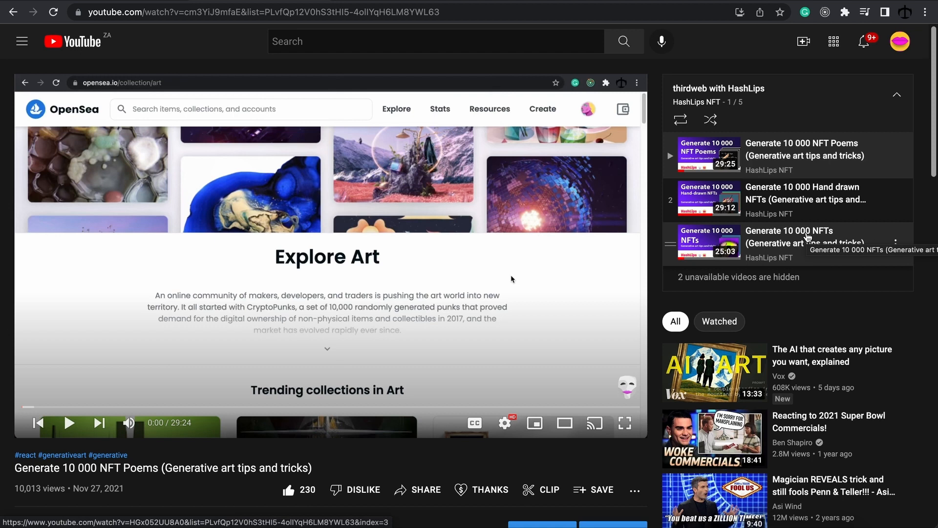
{"action": "mouse_move", "coordinate": [777, 121]}
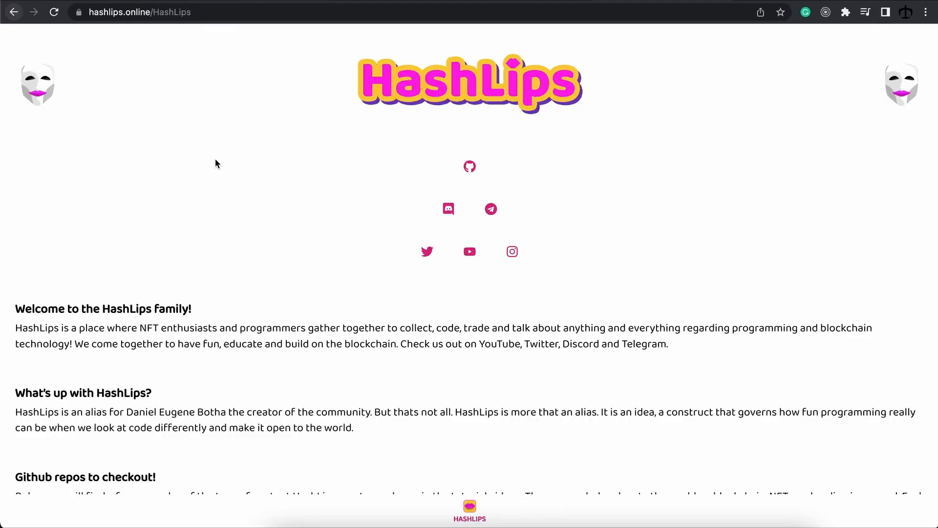
{"action": "mouse_move", "coordinate": [225, 156]}
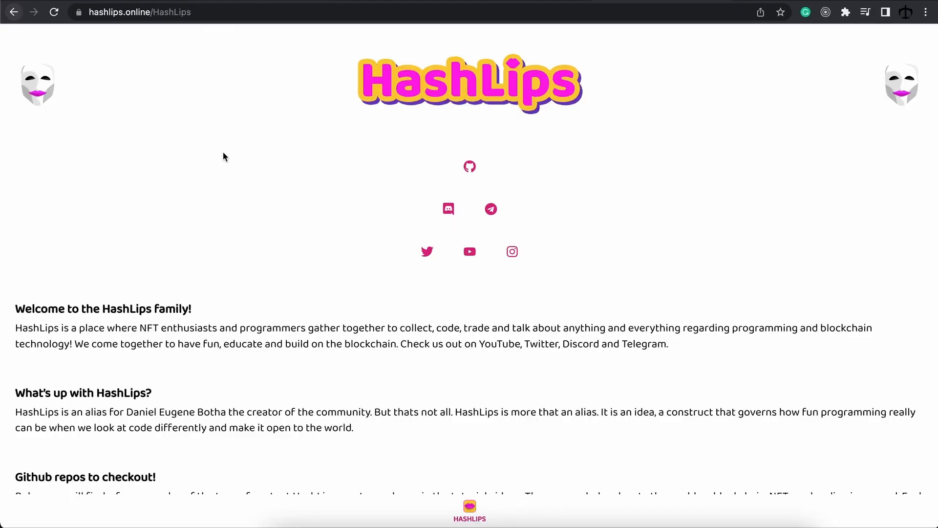
{"action": "mouse_move", "coordinate": [143, 39]}
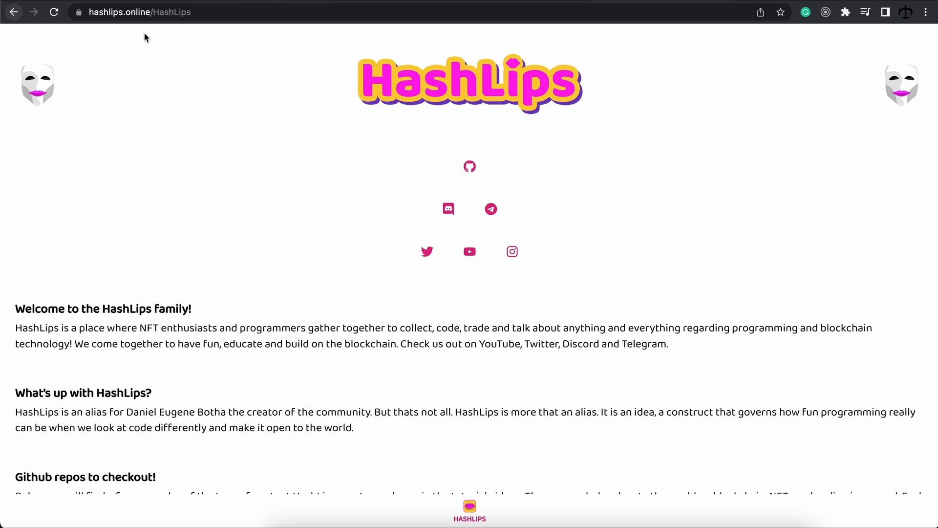
{"action": "mouse_move", "coordinate": [363, 141]}
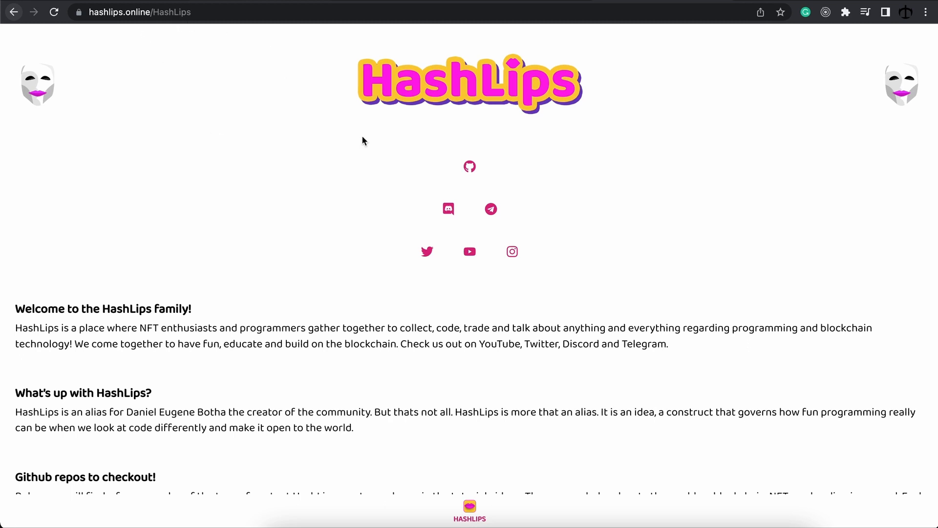
Step: Open the HashLips Discord server invite from the Discord icon on hashlips.online
{"action": "left_click", "coordinate": [447, 209]}
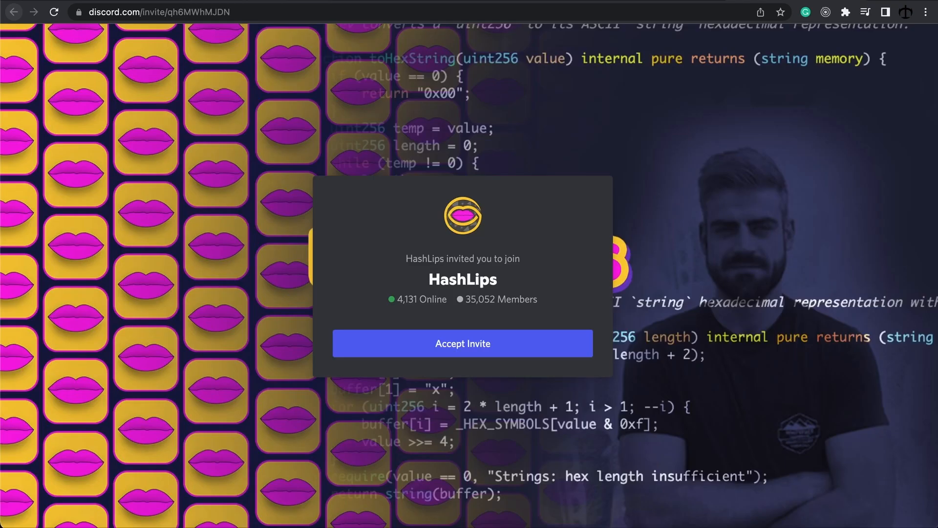
{"action": "mouse_move", "coordinate": [663, 202]}
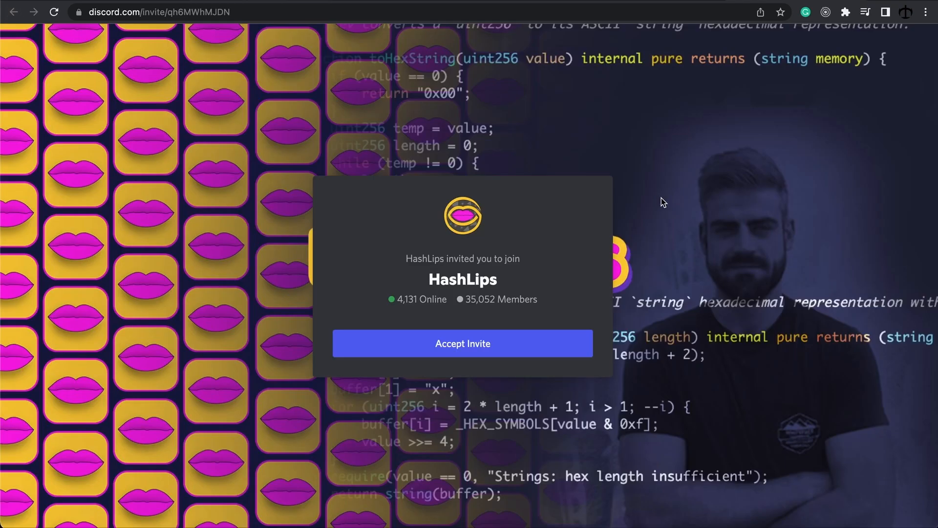